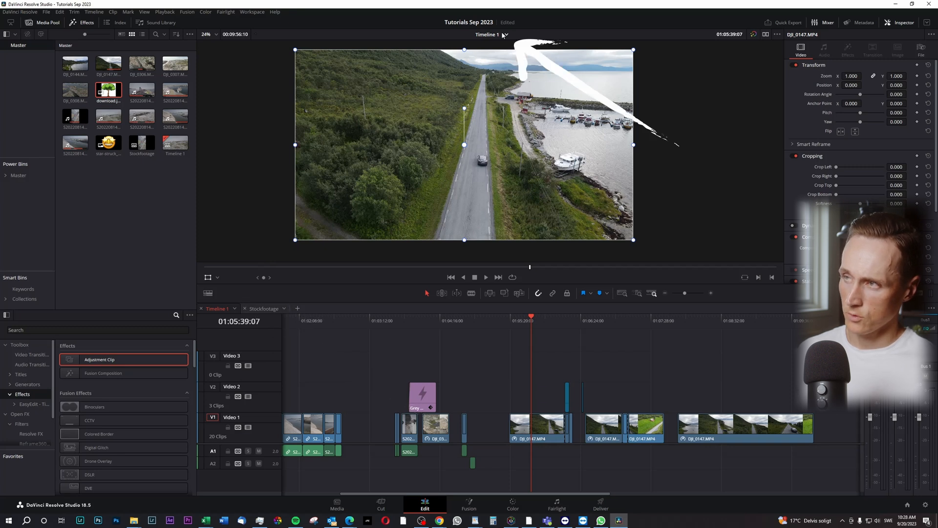
Step: Keep Timeline 1 selected and mark In and Out points around the first drone clip after the gap
left_click(490, 34)
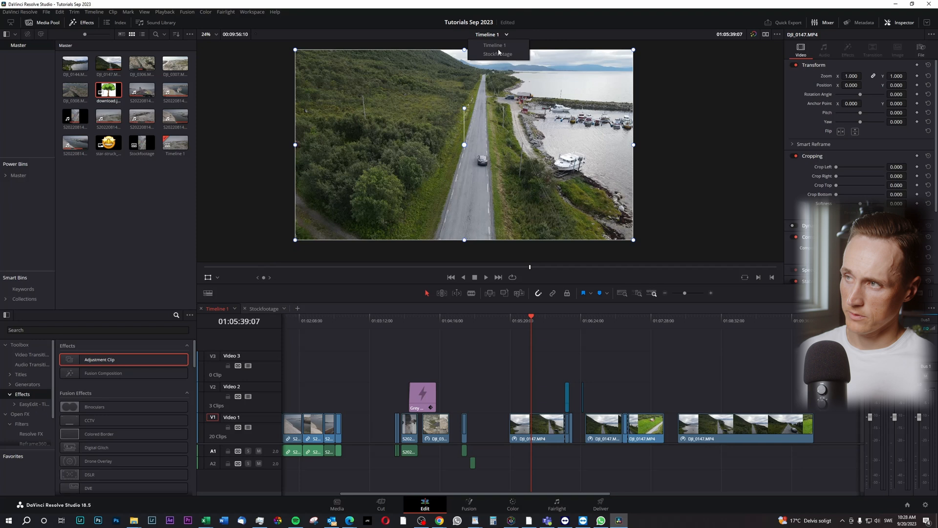
left_click(495, 45)
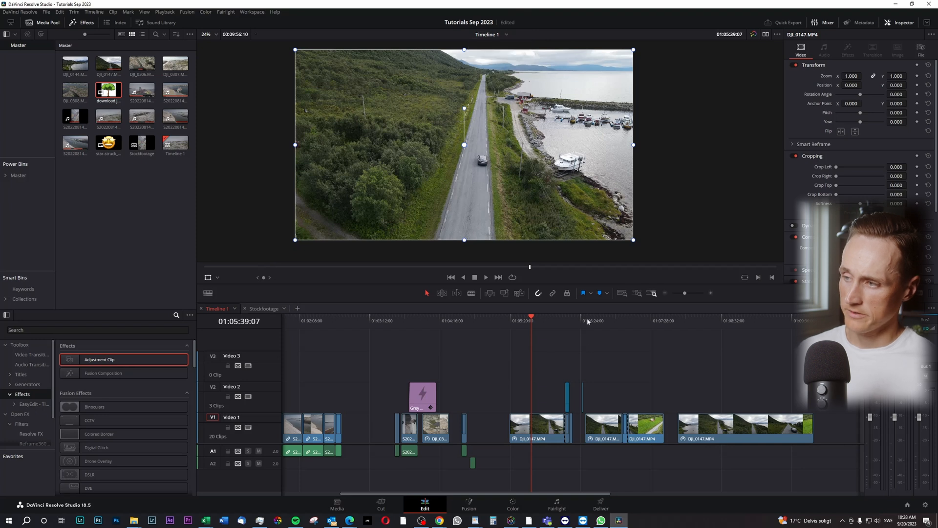
left_click(582, 321)
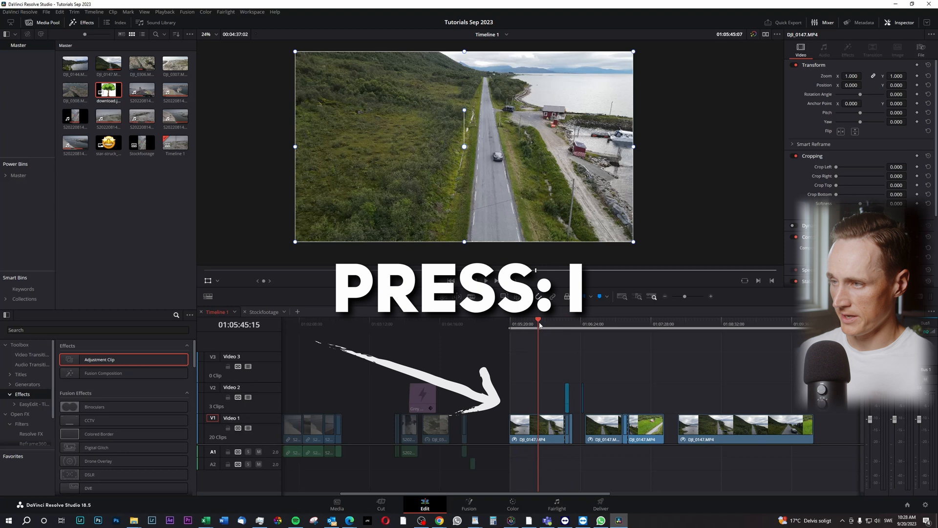
key("o")
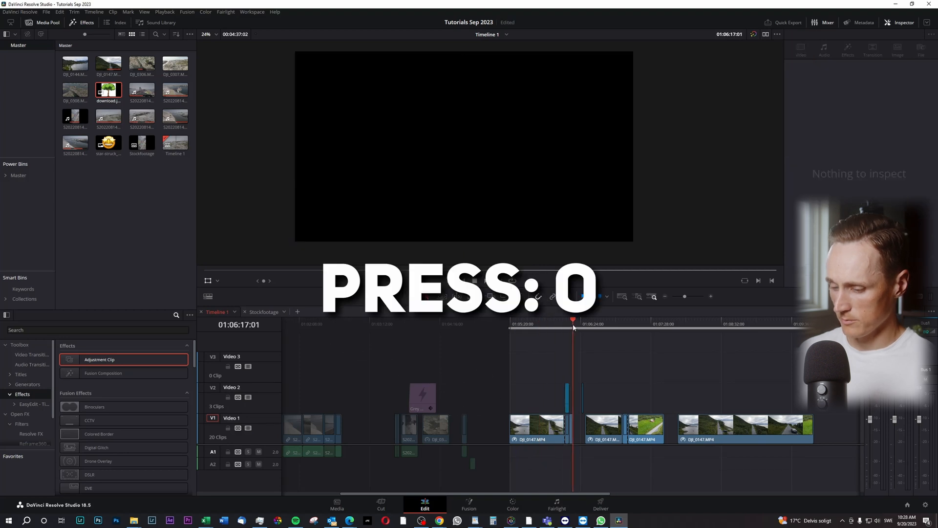
key("o")
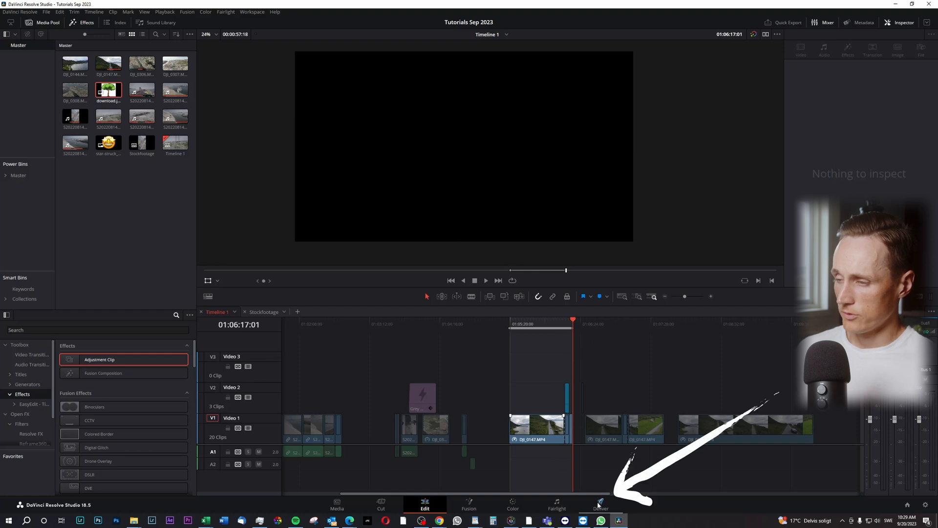
Step: On the Deliver page, queue the Timeline 1 In/Out range as a 4K H.264 MP4 job
left_click(600, 504)
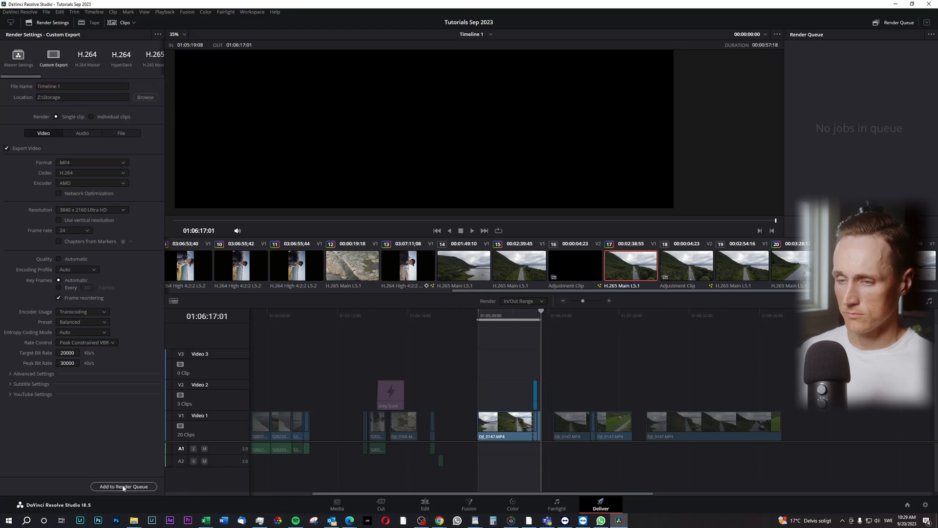
left_click(123, 487)
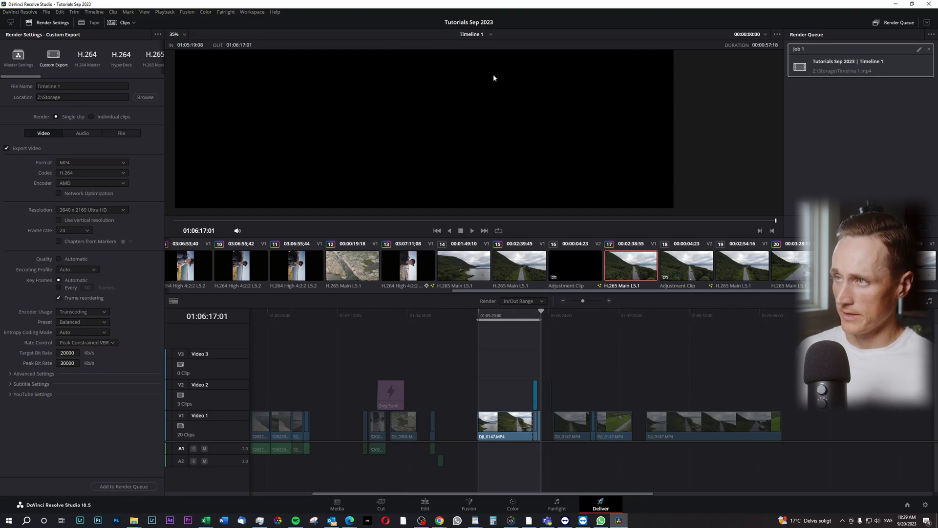
left_click(551, 311)
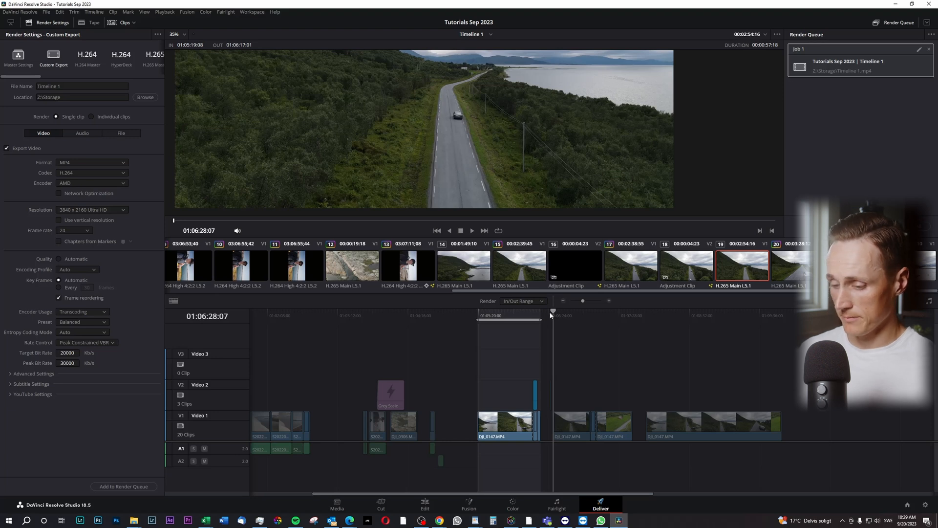
Step: Queue a later In/Out range of Timeline 1 as a second job named Timeline 2
left_click(638, 320)
type("2")
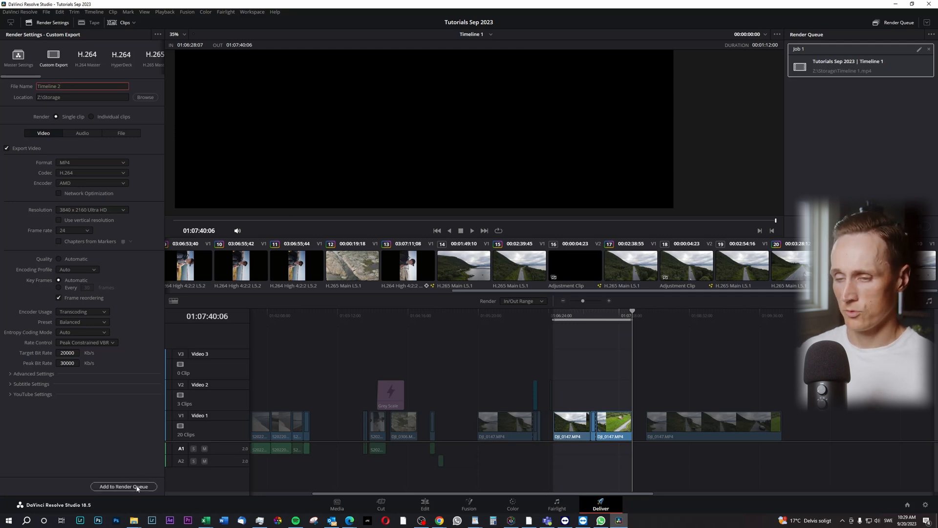
left_click(123, 486)
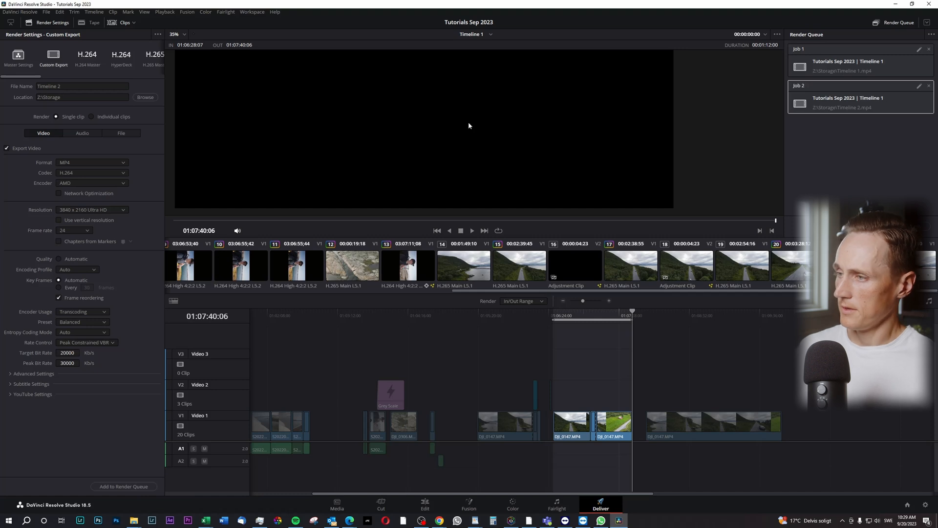
mouse_move(488, 35)
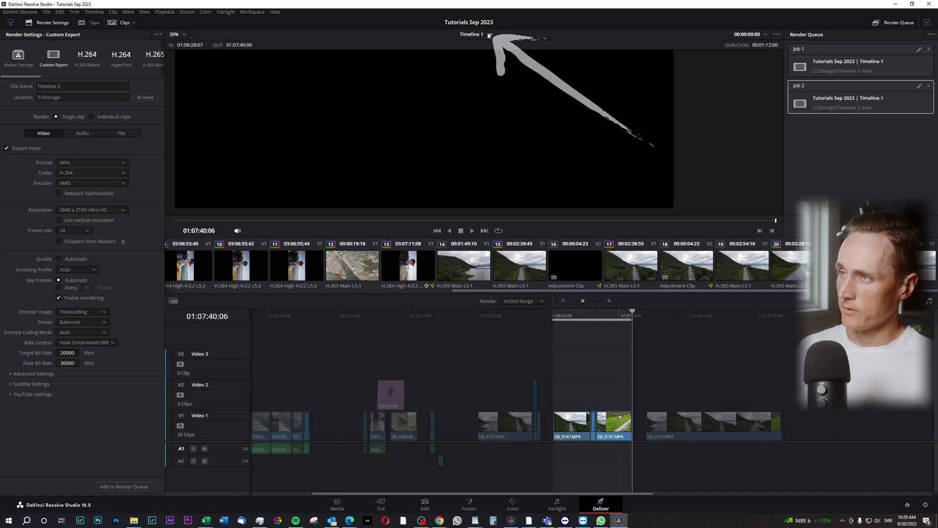
Step: Switch to the Stockfootage timeline and queue its range as a third job named Timeline 3
left_click(473, 35)
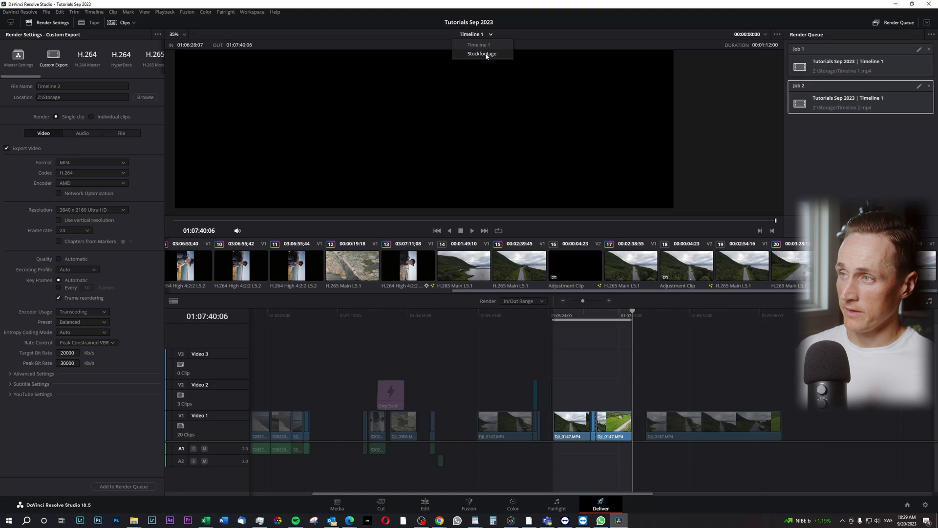
left_click(482, 53)
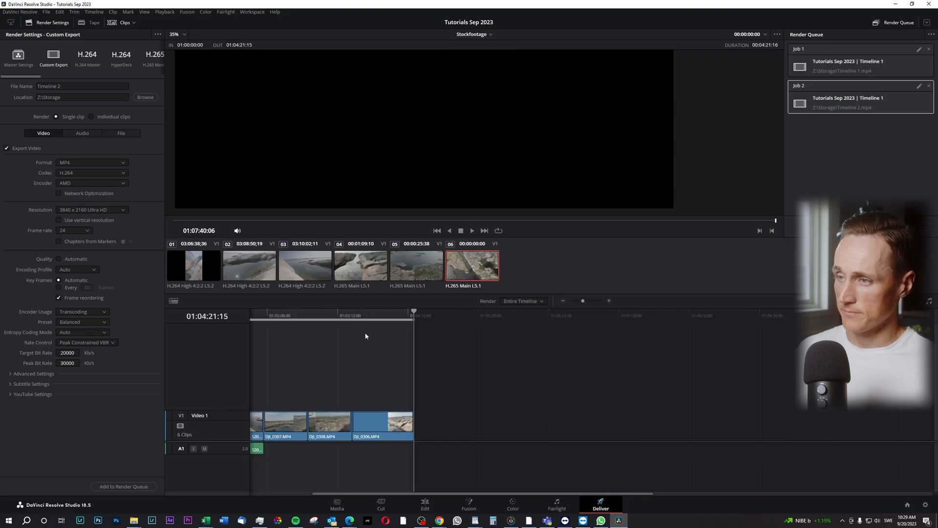
left_click(291, 315)
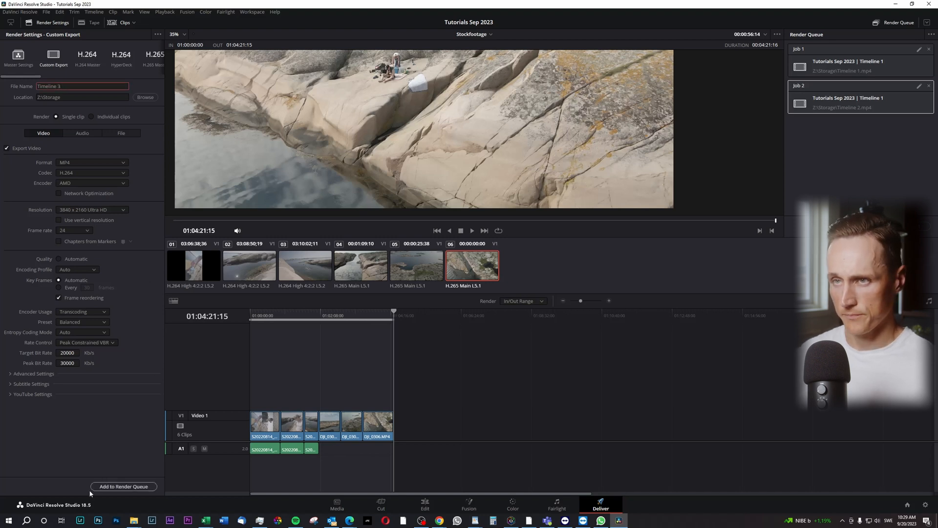
left_click(124, 486)
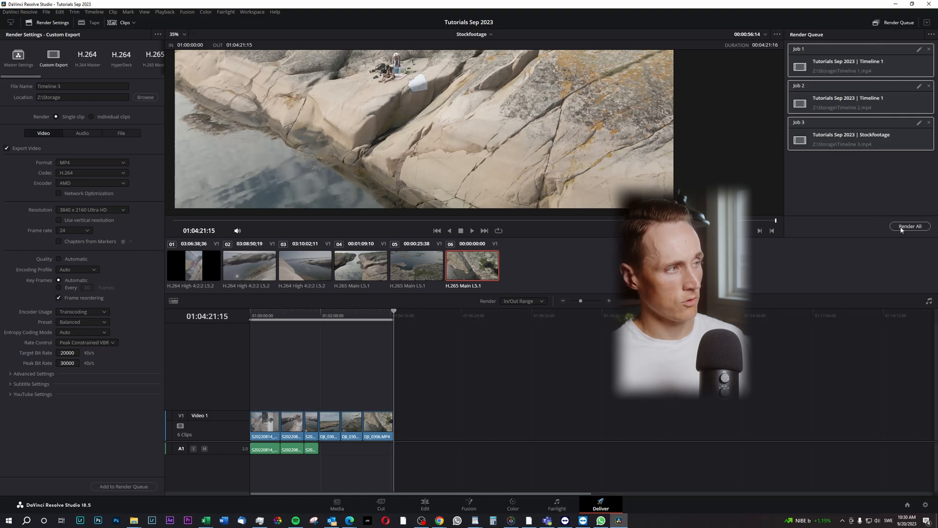
Step: Render All three queued jobs from the Render Queue panel
left_click(909, 226)
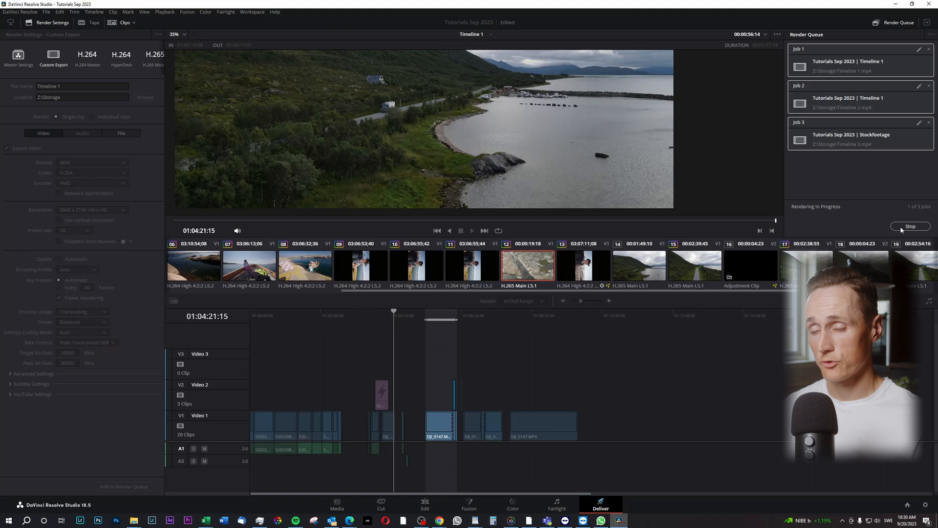